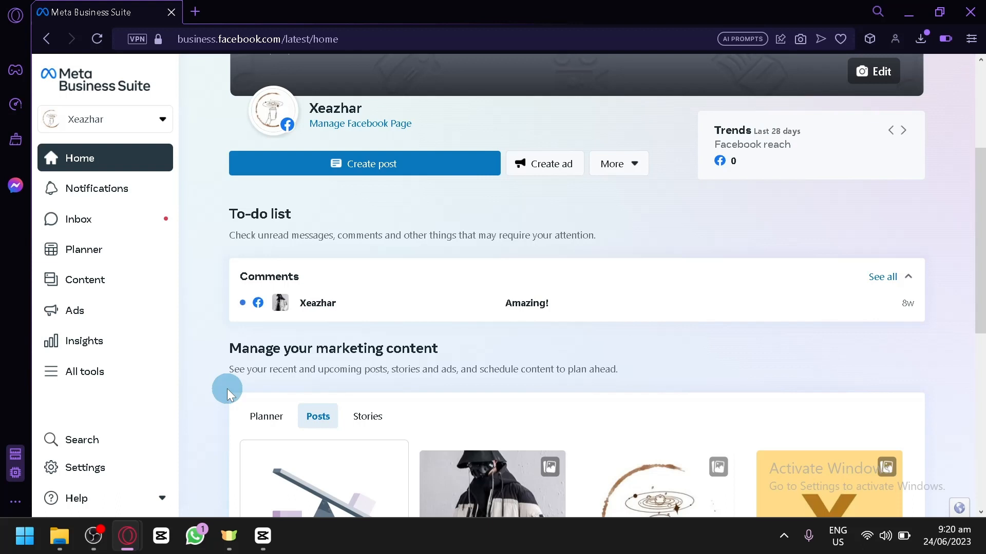
Go to the business account's People settings and bring up the Add people invite dialog.
click(904, 130)
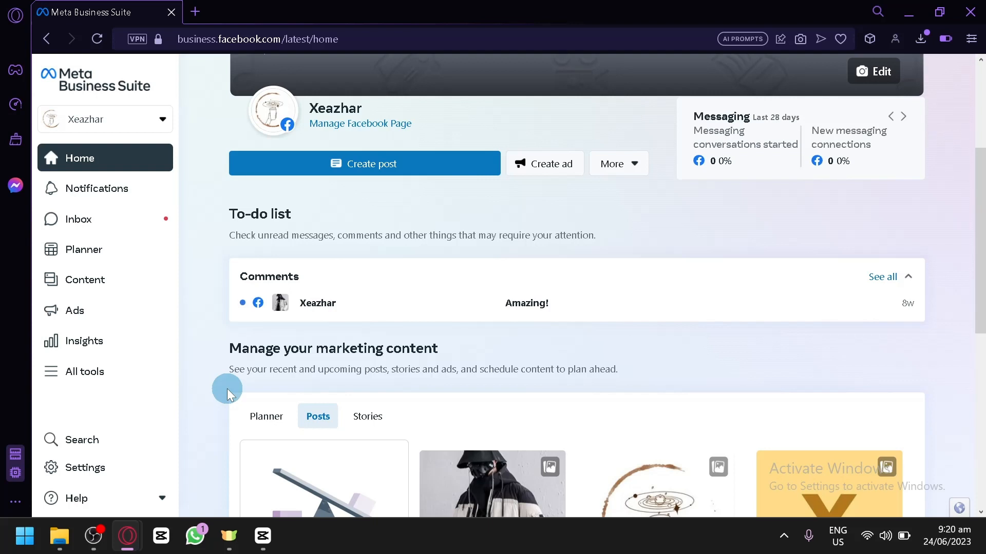
click(904, 116)
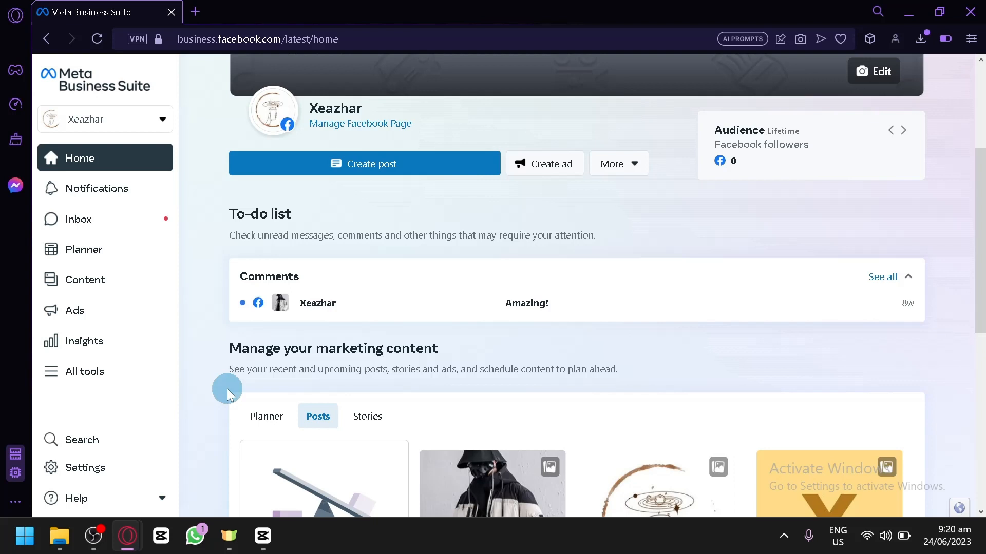
click(903, 130)
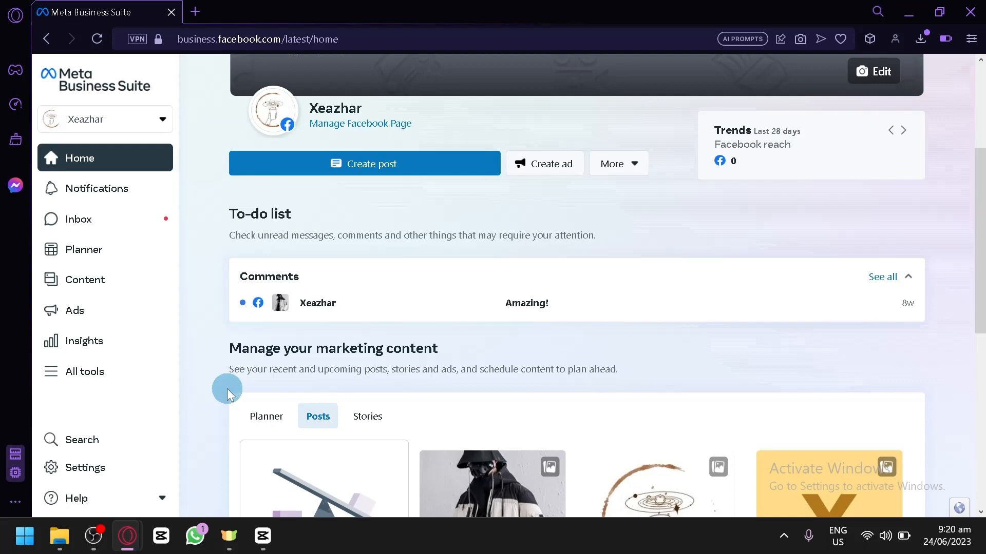
click(903, 130)
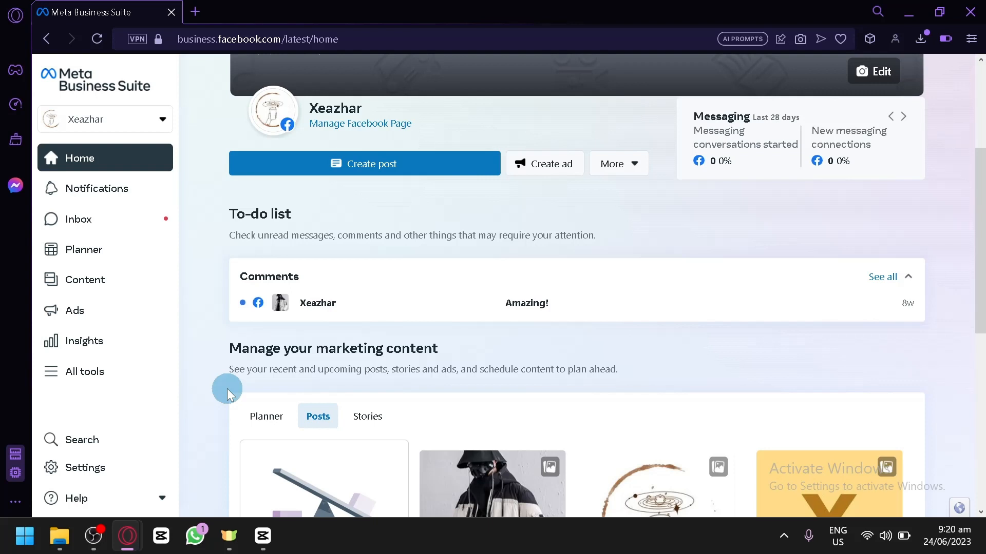
click(903, 117)
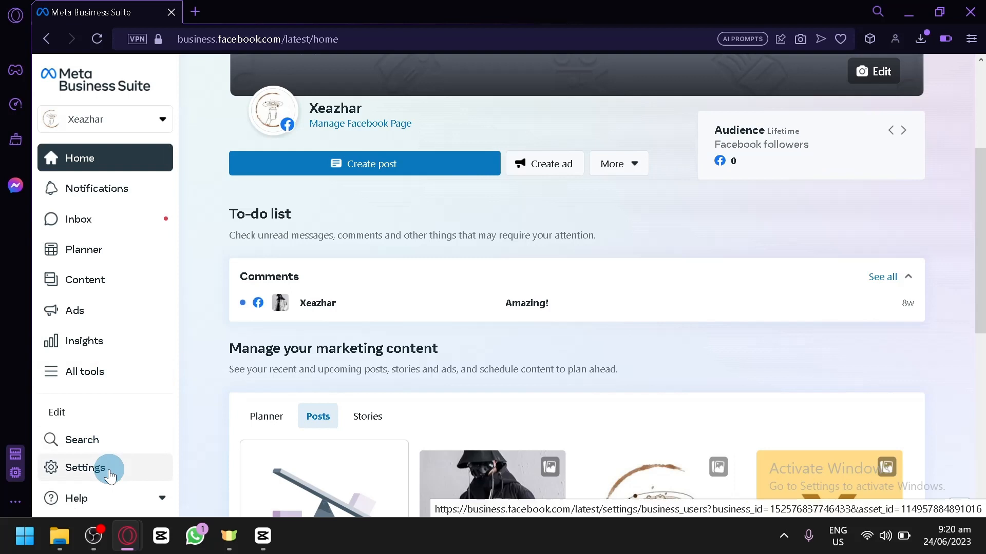
click(86, 468)
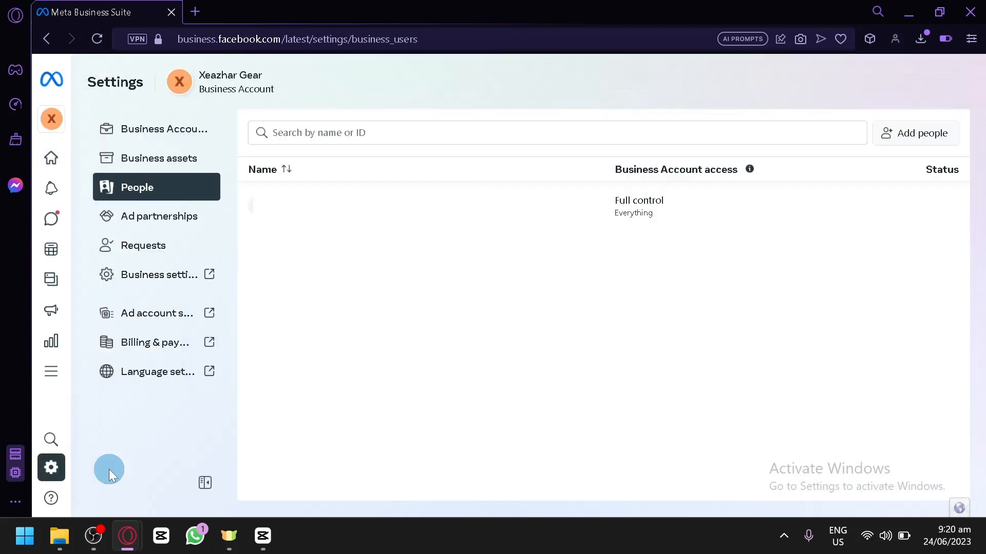
mouse_move(141, 187)
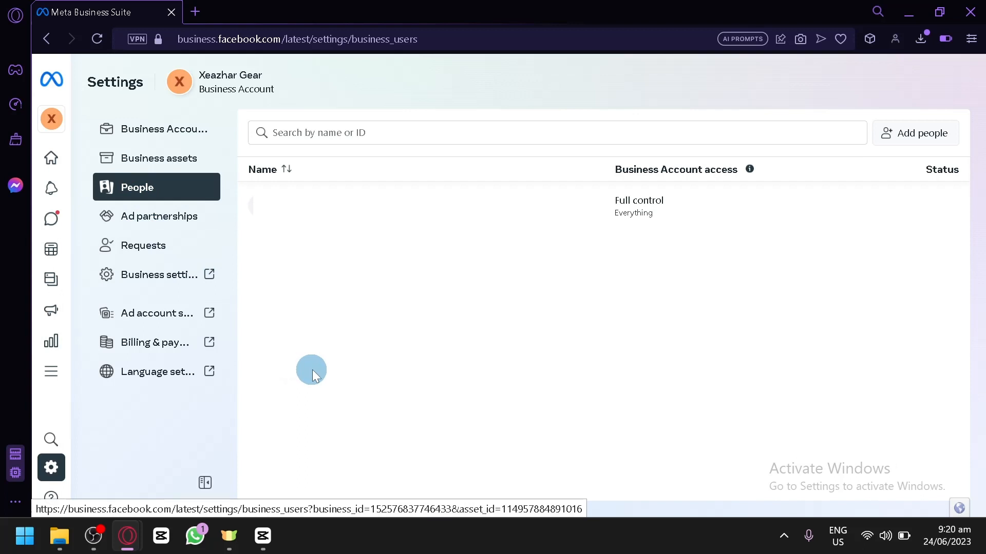
click(915, 132)
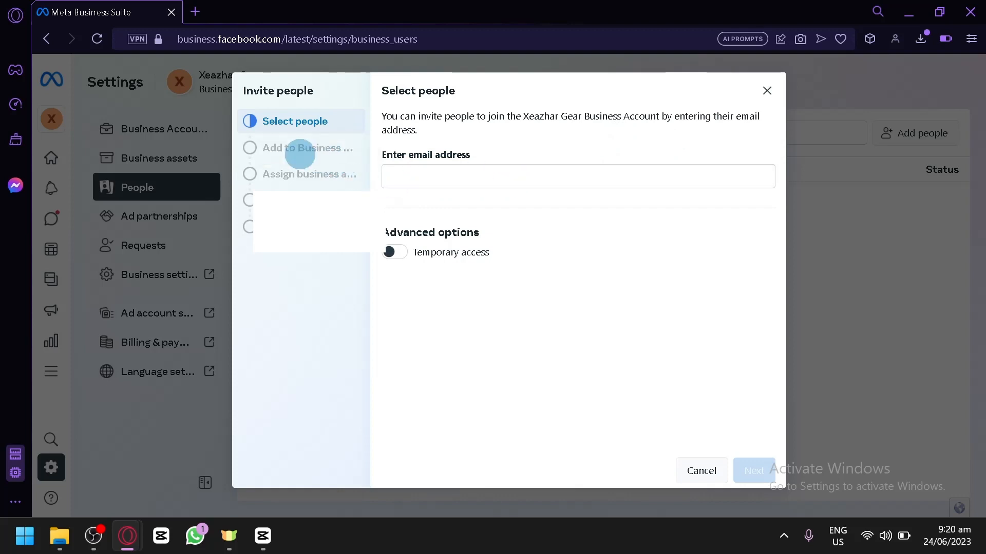
mouse_move(584, 349)
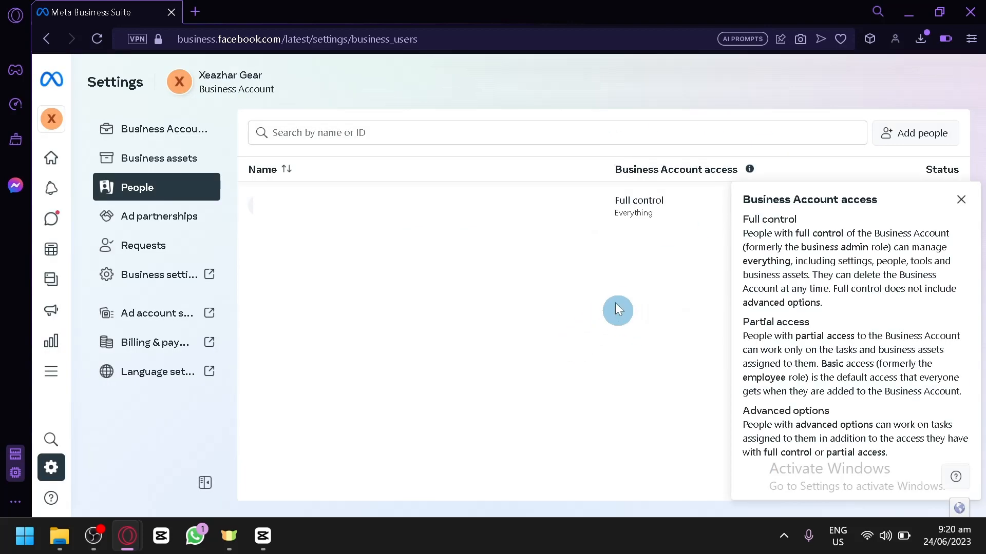
mouse_move(678, 207)
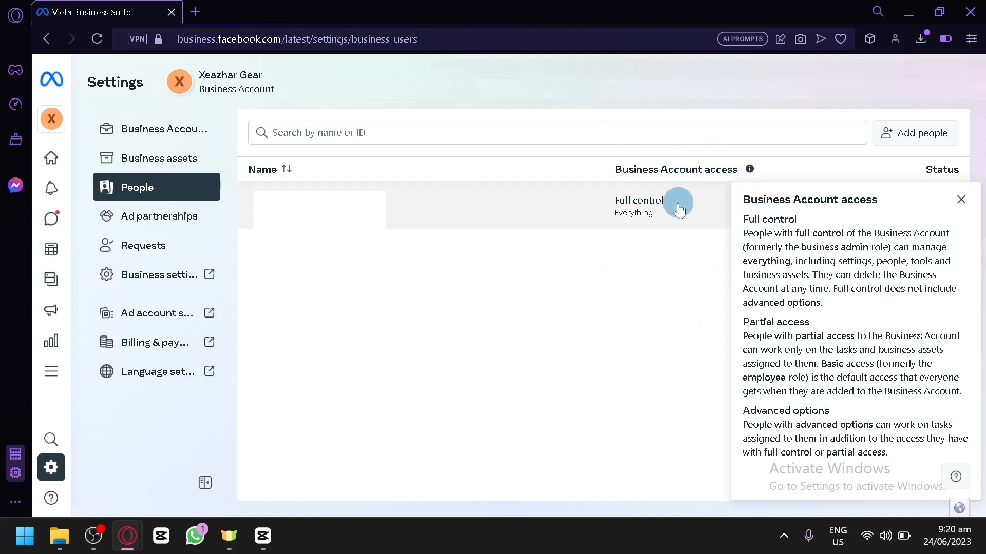
mouse_move(589, 331)
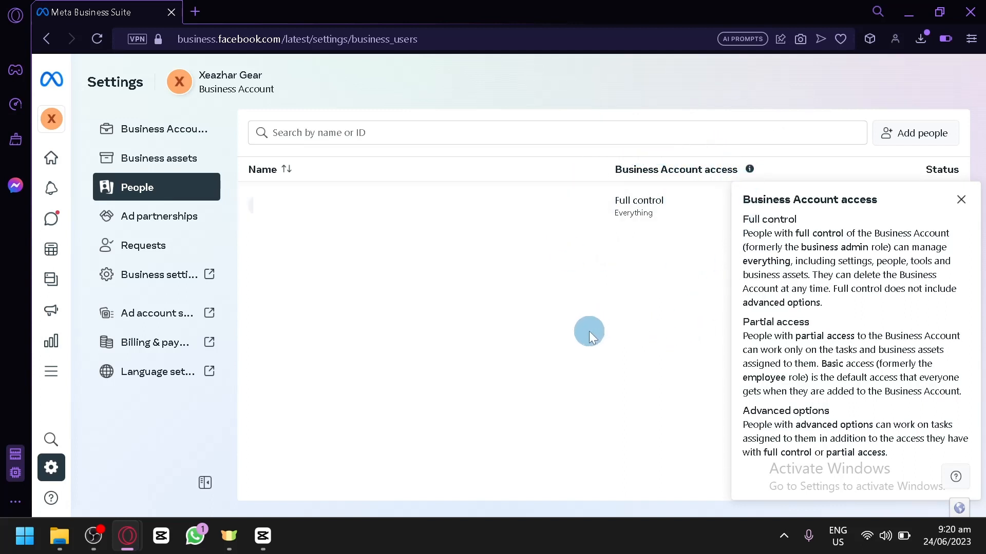
Close the Business Account access panel and return to the Home dashboard.
click(960, 200)
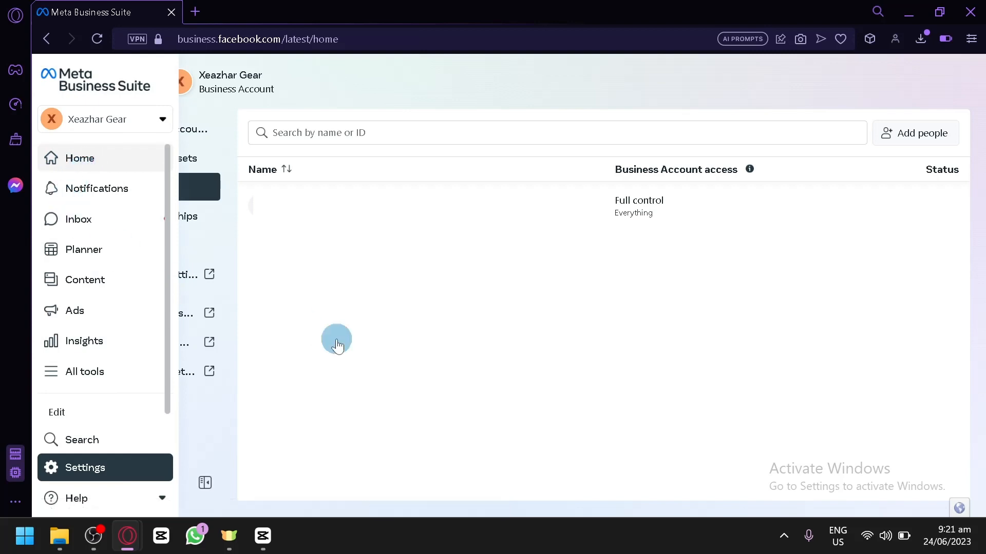
click(81, 157)
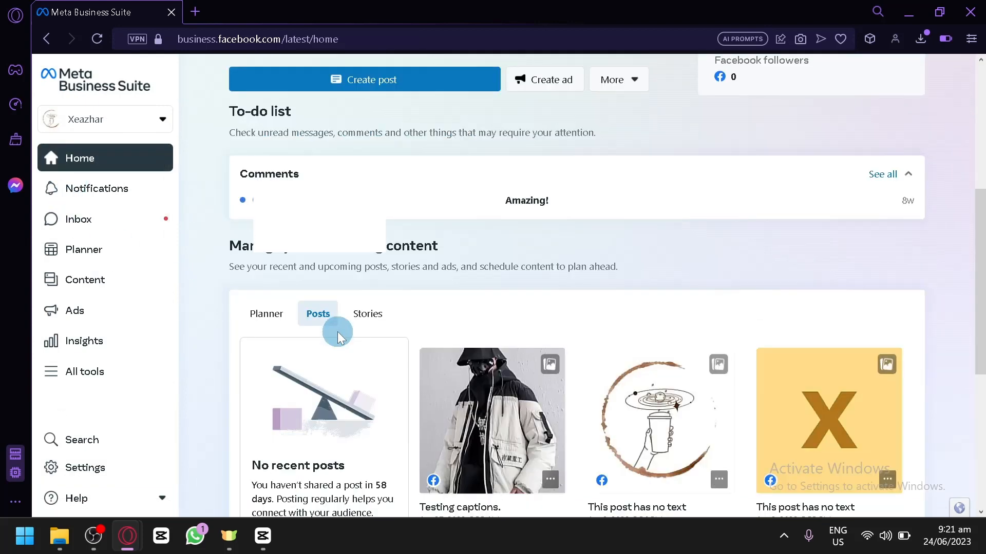
scroll(up, 3)
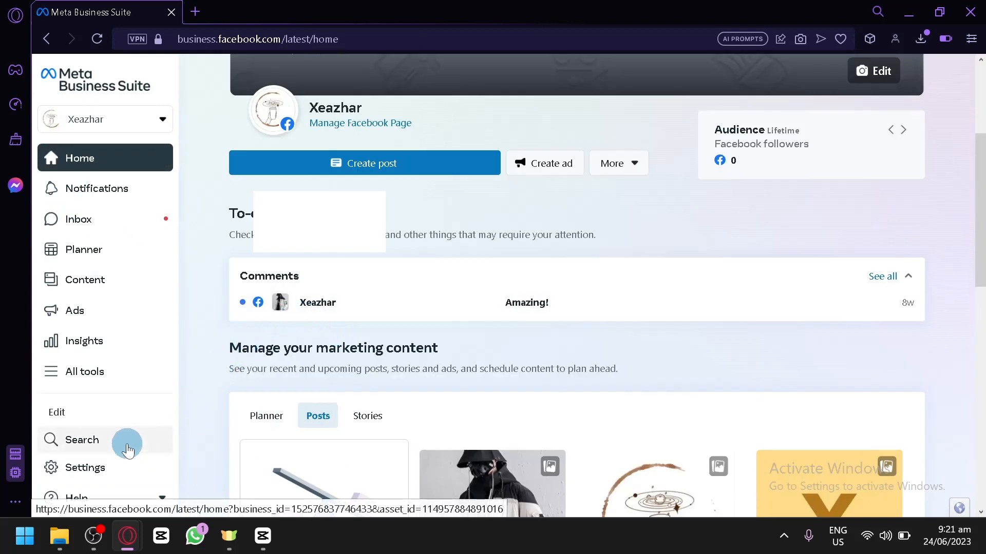